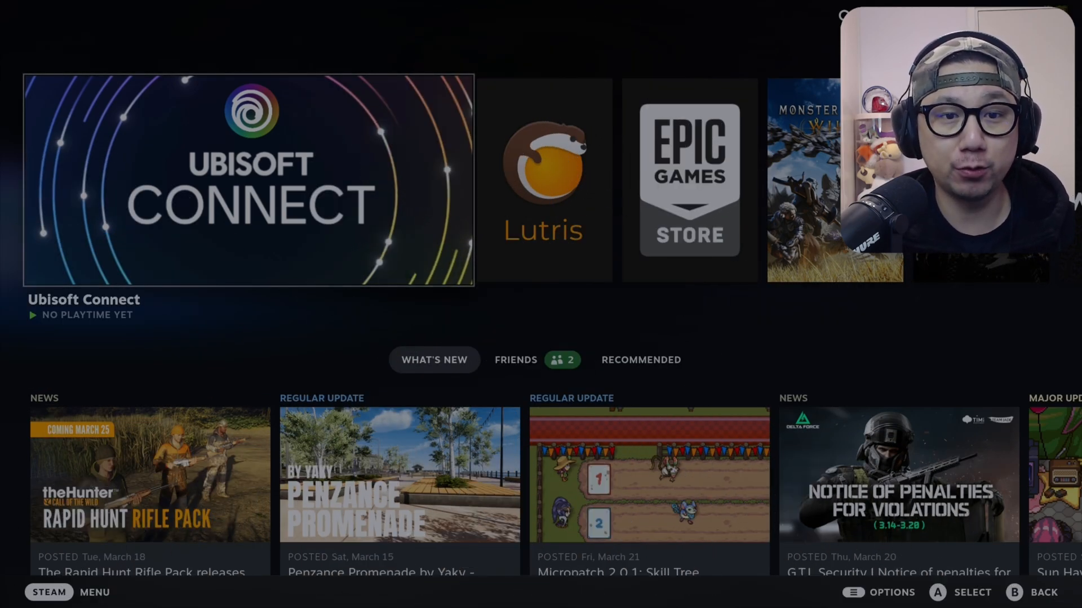
# Launch Ubisoft Connect from its tile in the Steam Gaming Mode library
pyautogui.click(247, 179)
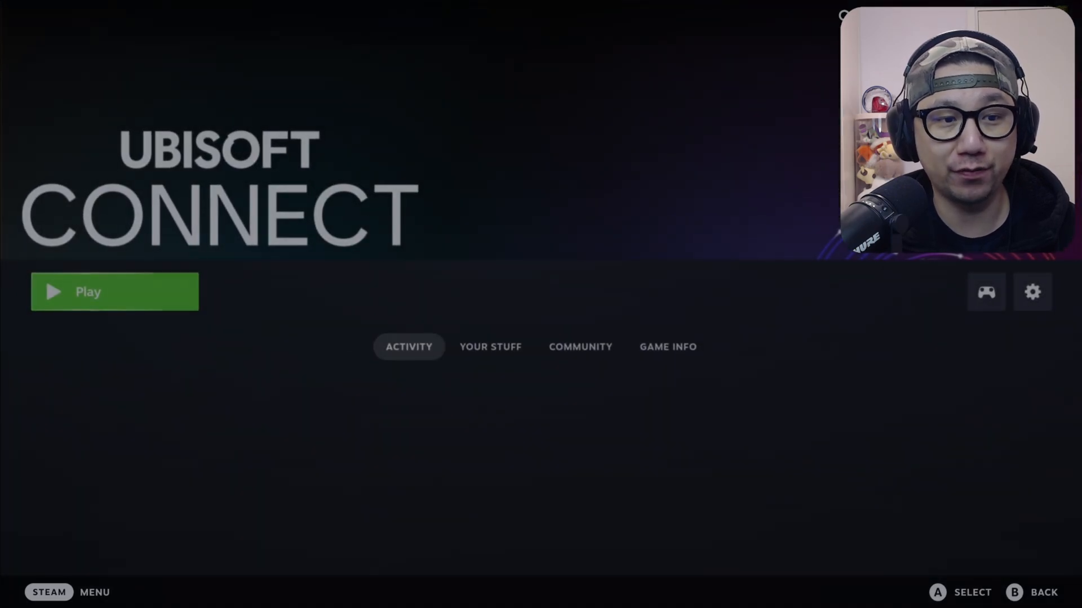
pyautogui.click(115, 290)
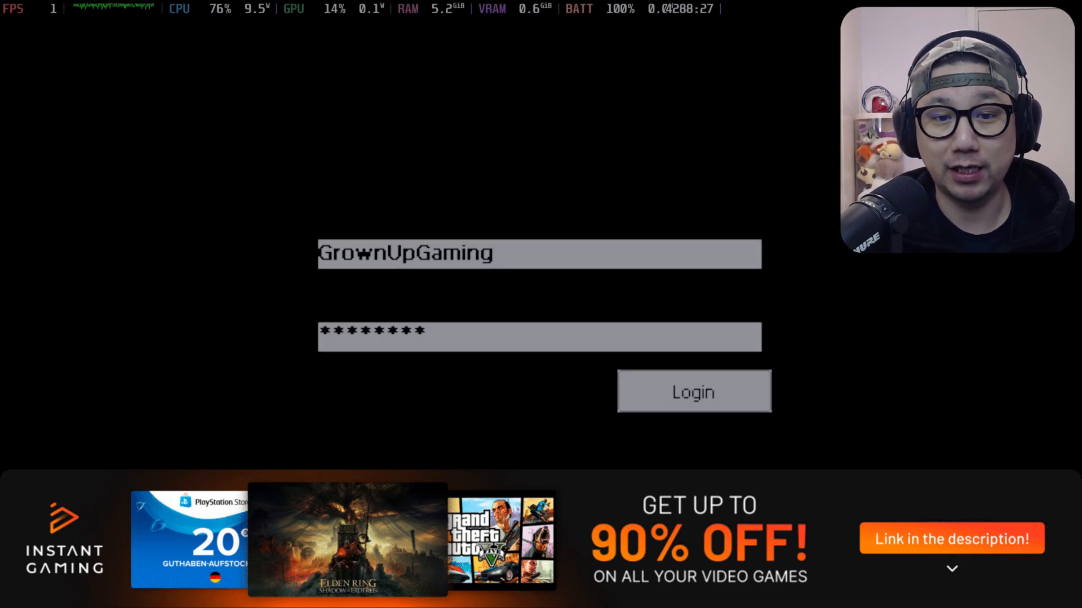
# Log in to Ubisoft Connect and switch between it and Mod Engine via the Steam overlay
pyautogui.click(693, 391)
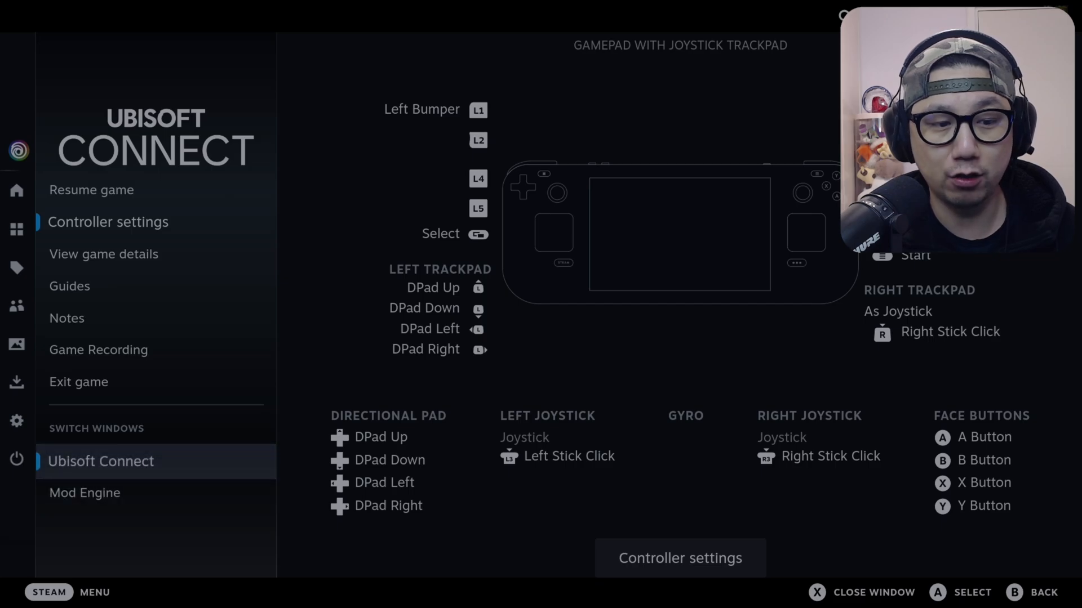
pyautogui.click(85, 493)
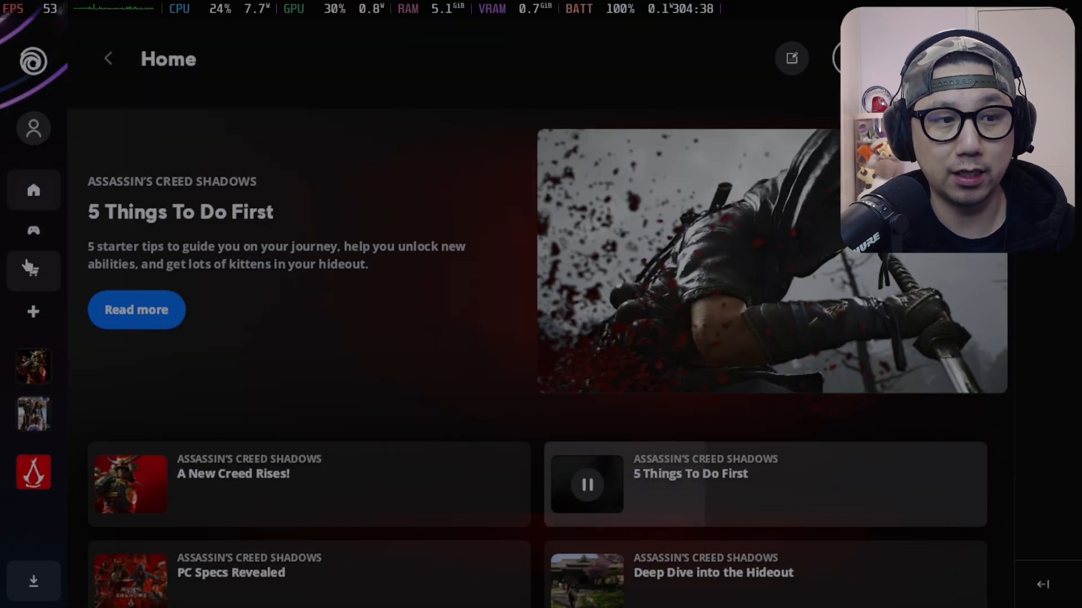
pyautogui.moveTo(32, 231)
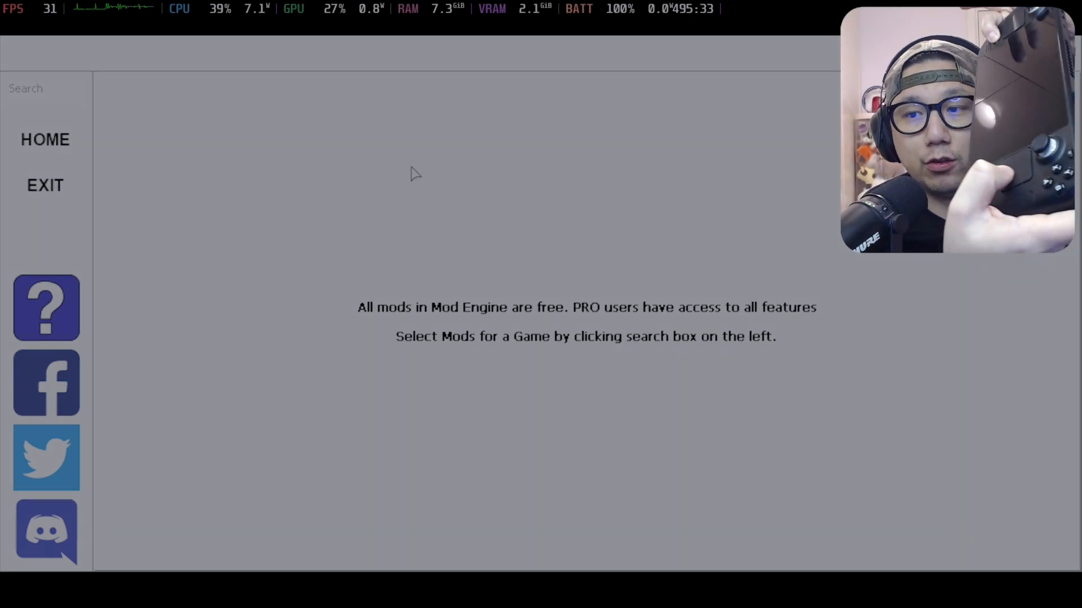
pyautogui.moveTo(307, 259)
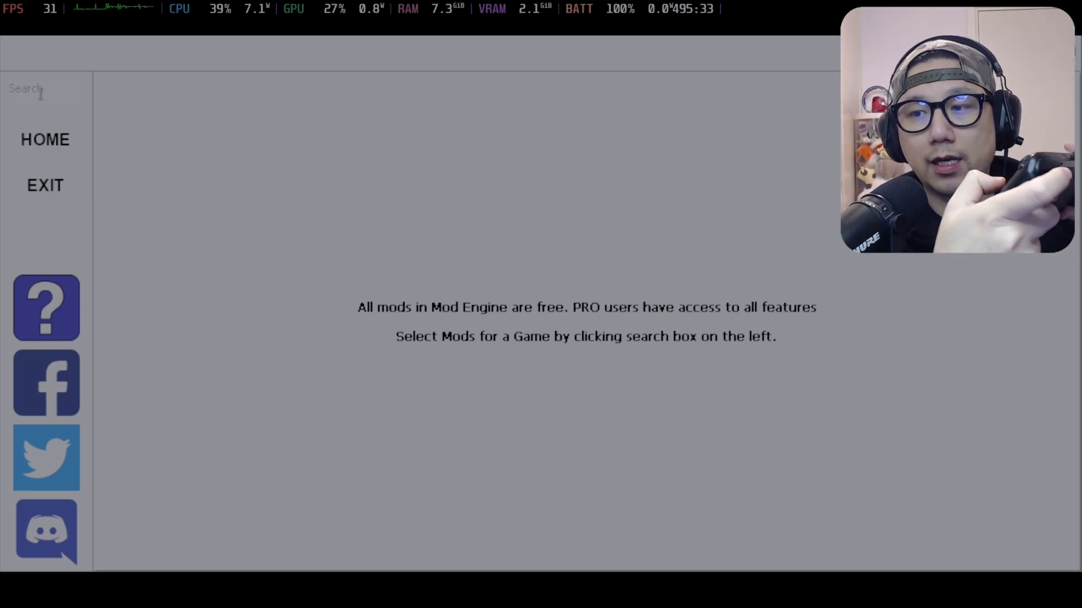
# Search Mod Engine for 'assassins creed s' and open the Assassins Creed Shadows mods
pyautogui.click(42, 88)
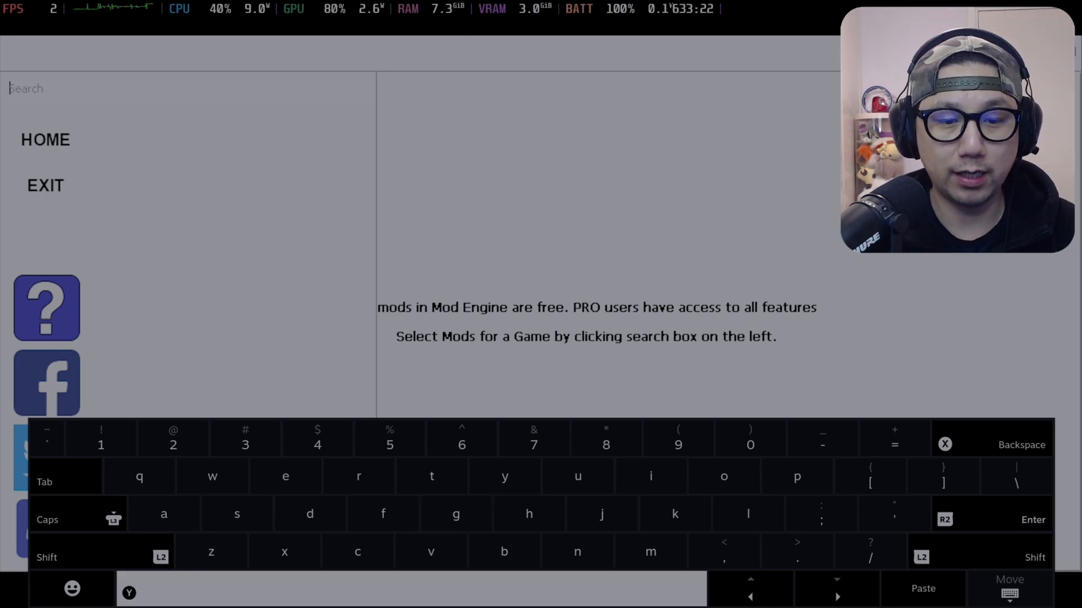
pyautogui.click(237, 514)
pyautogui.write('assassins cr')
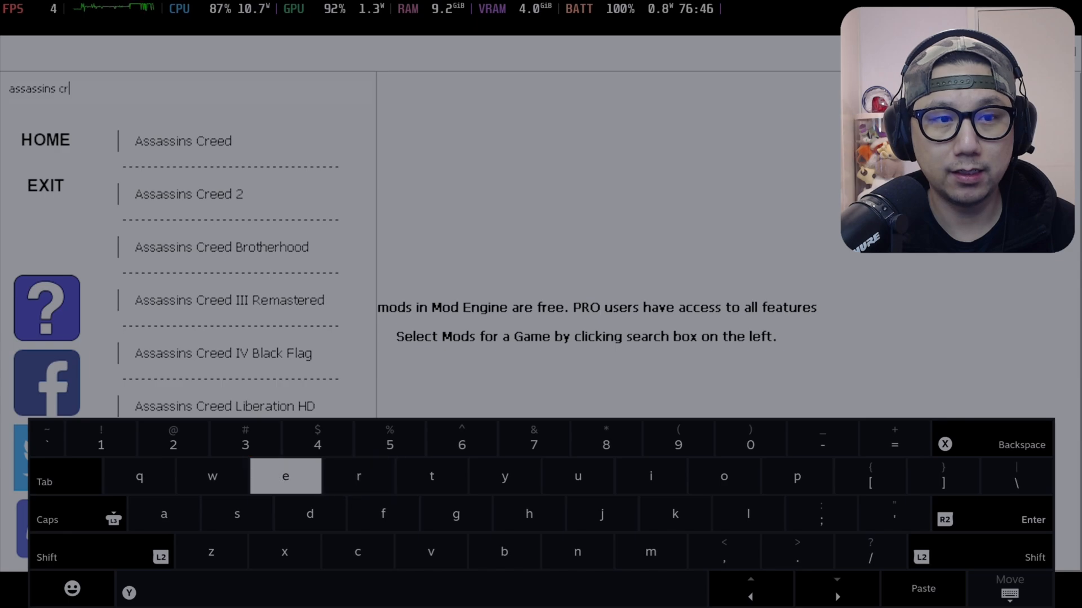
pyautogui.write('eed')
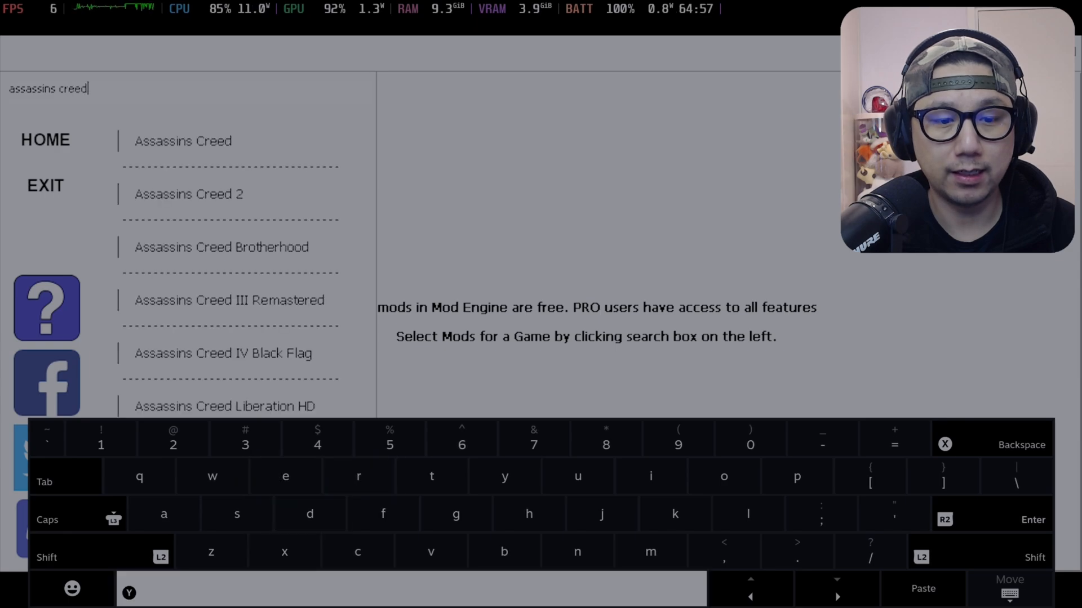
pyautogui.write('s')
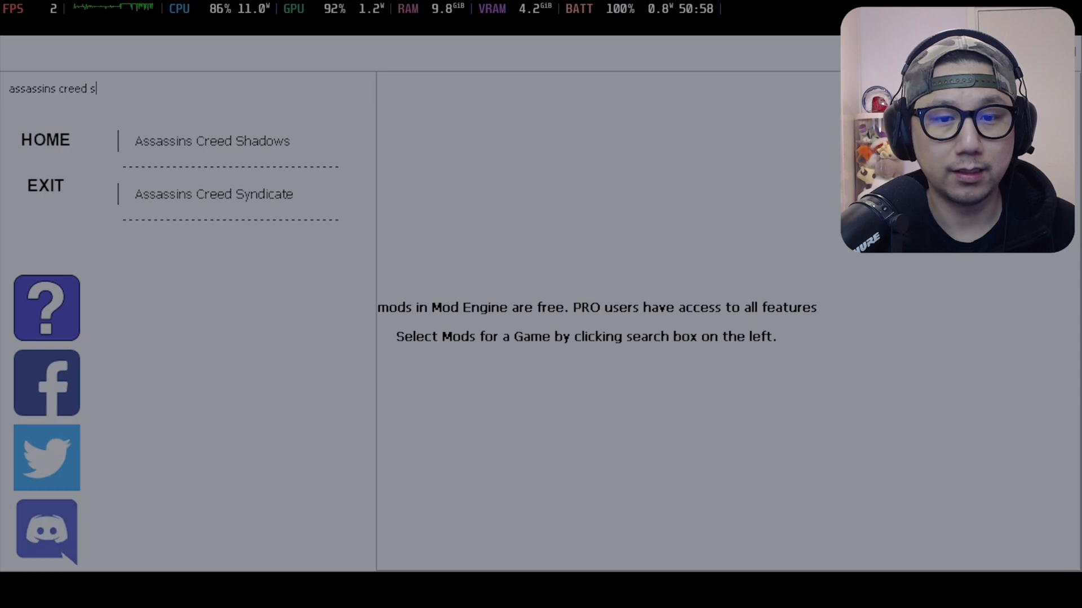
pyautogui.click(211, 141)
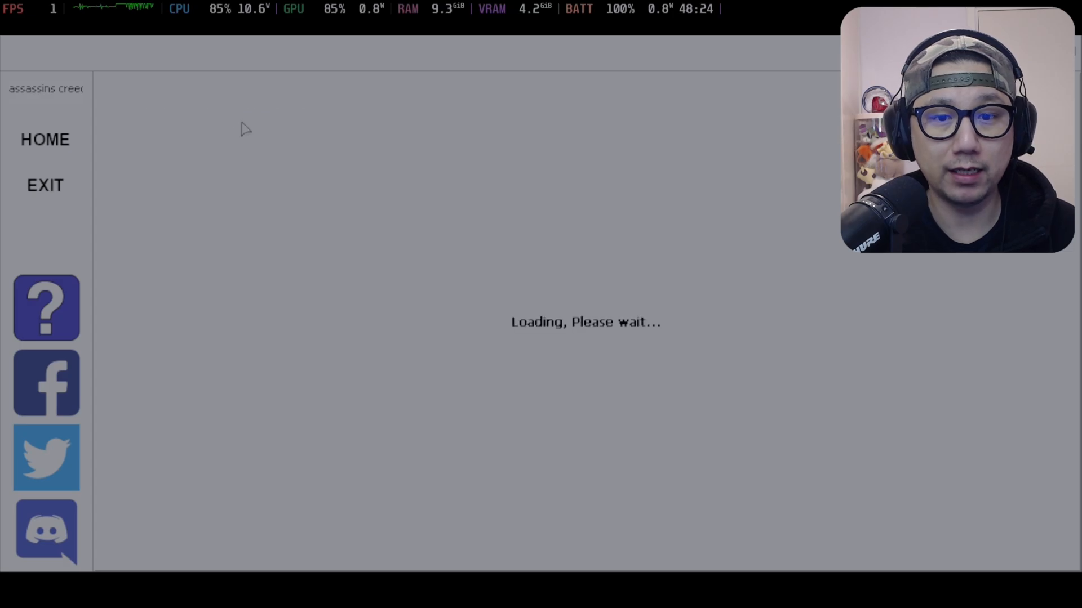
# Select the running ACShadows.exe from Mod Engine's process list to attach to it
pyautogui.click(45, 185)
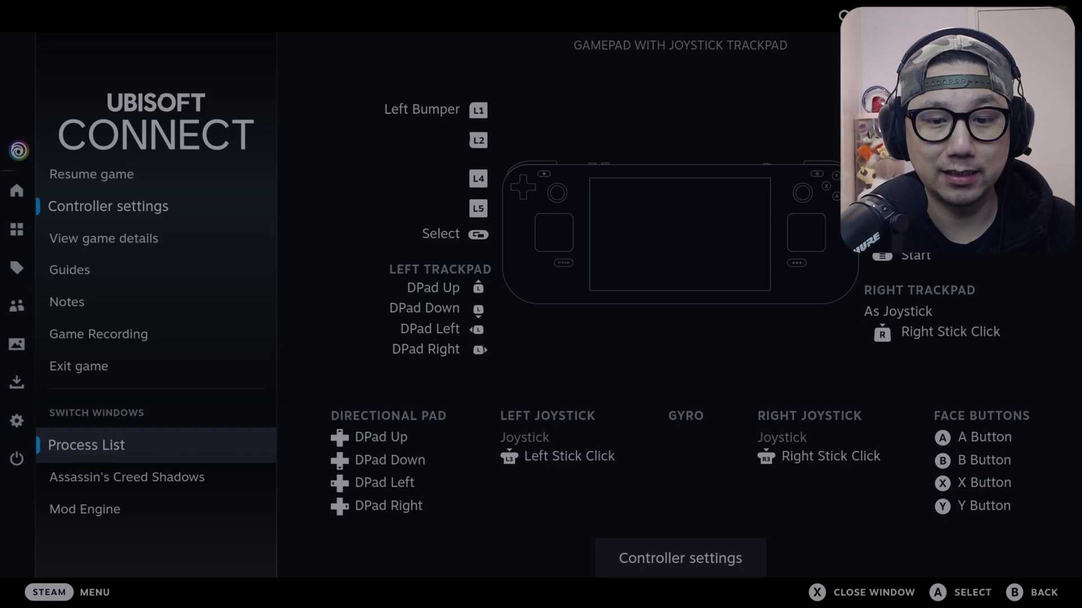
pyautogui.click(87, 445)
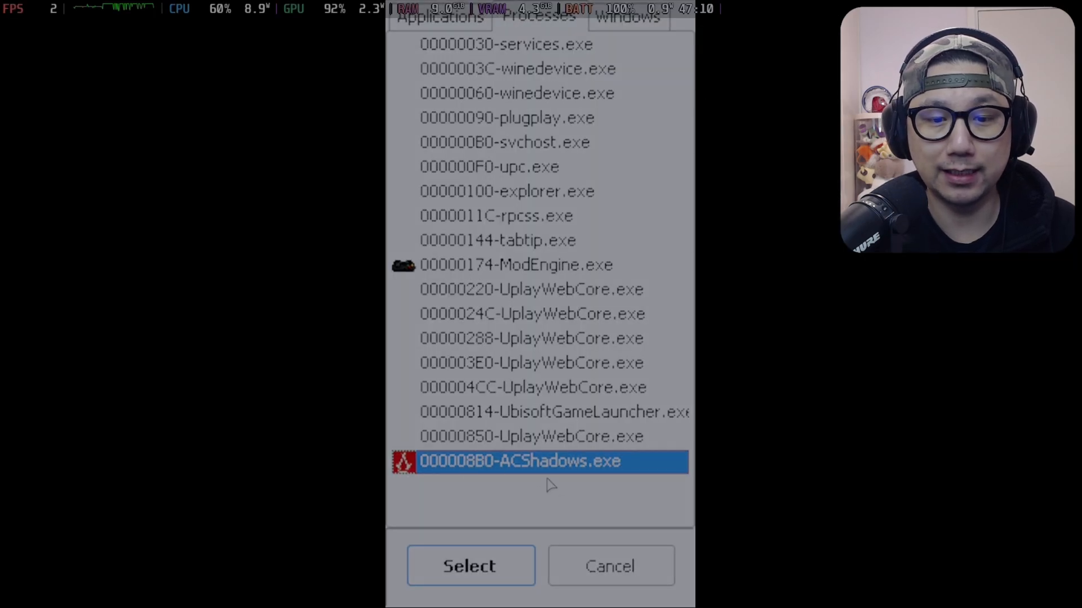
pyautogui.moveTo(520, 469)
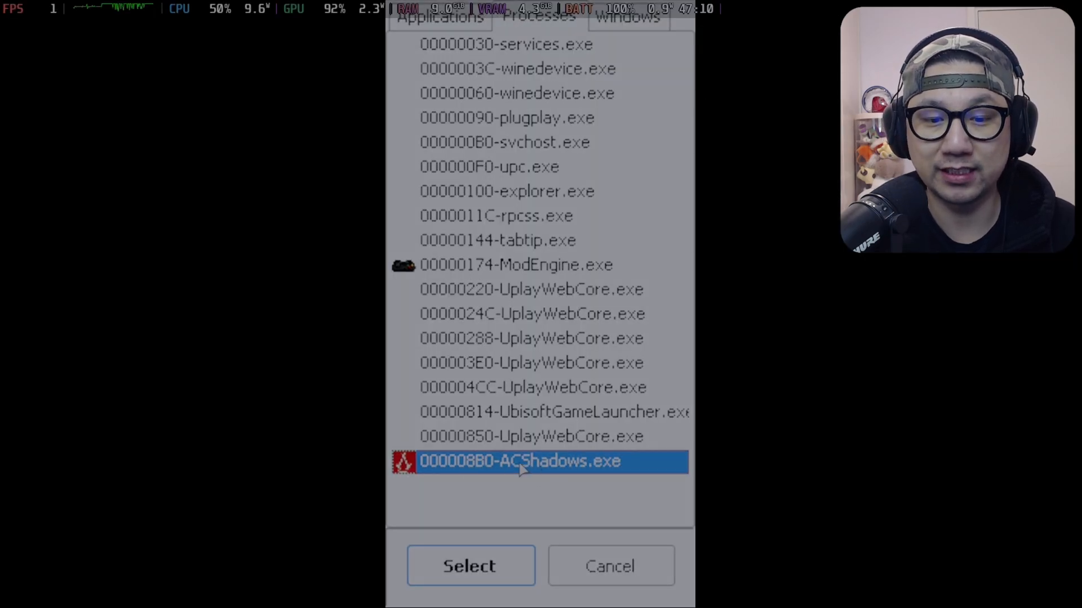
pyautogui.click(470, 566)
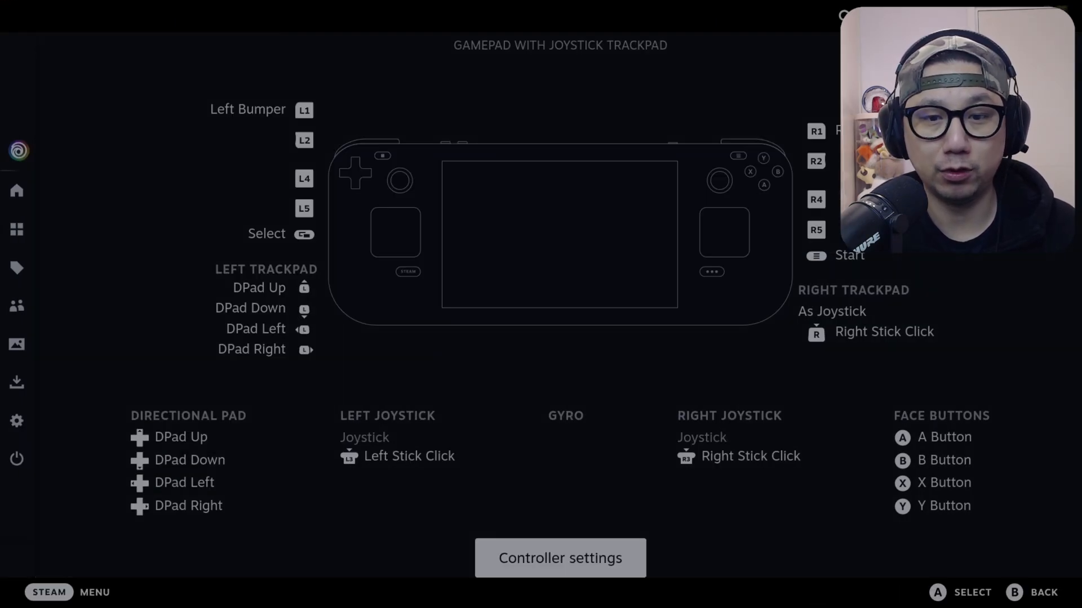
# Enable Back Grip Buttons in Ubisoft Connect's controller settings and pick a grip button to remap
pyautogui.click(560, 558)
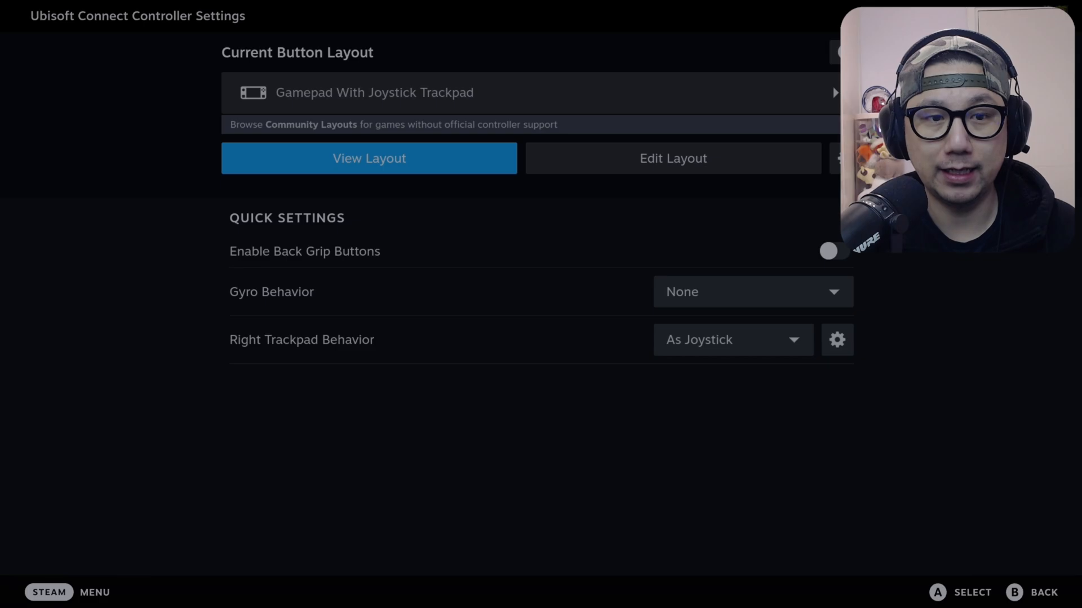
pyautogui.click(833, 253)
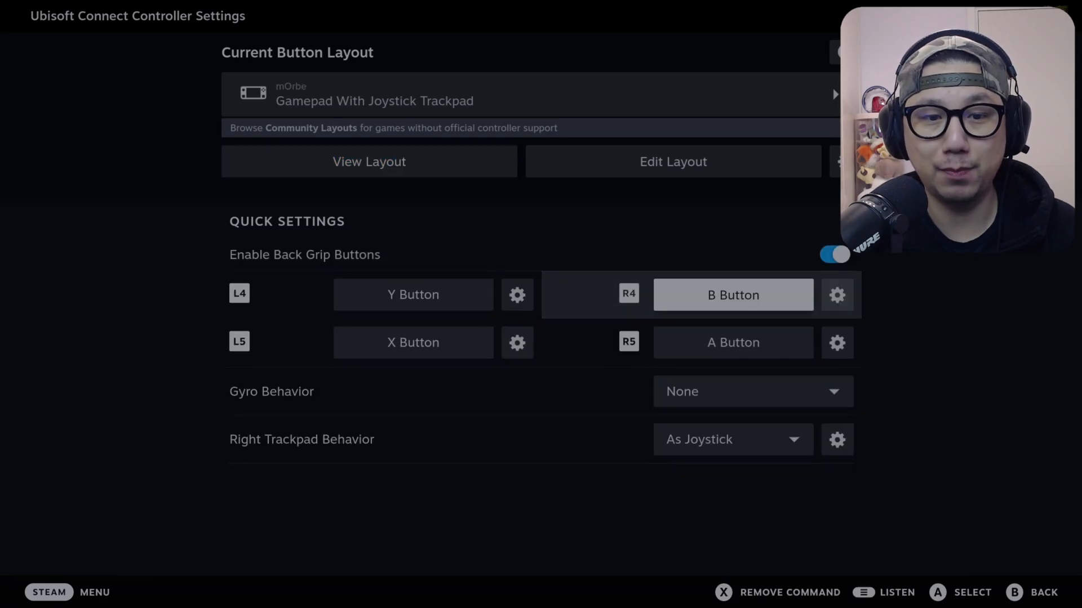
pyautogui.click(413, 294)
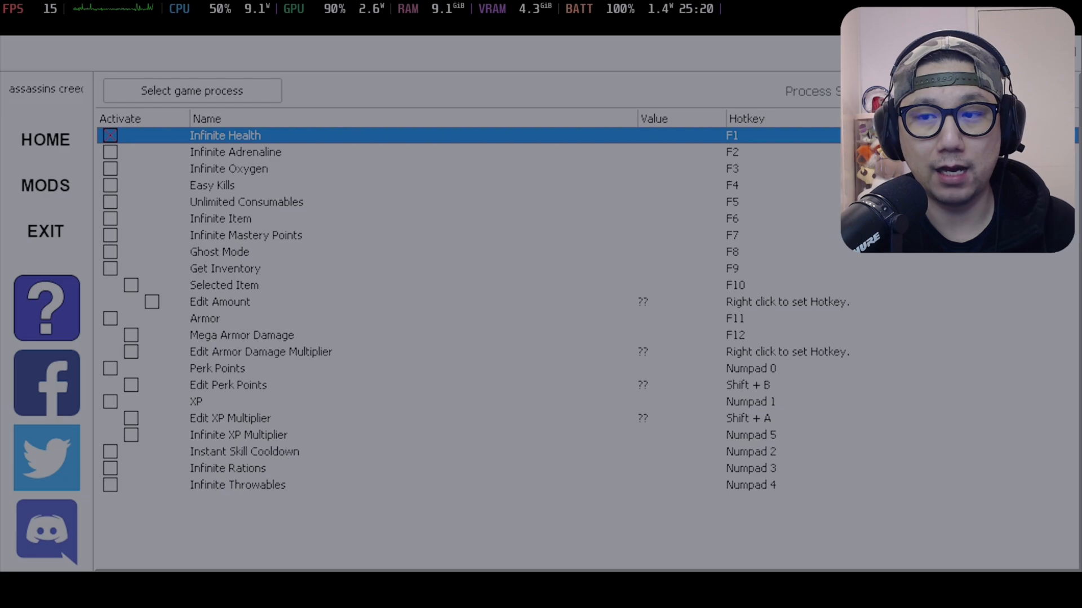
# Return to the Mod Engine cheat table with the Infinite Health hotkey for Assassin's Creed Shadows
pyautogui.click(109, 135)
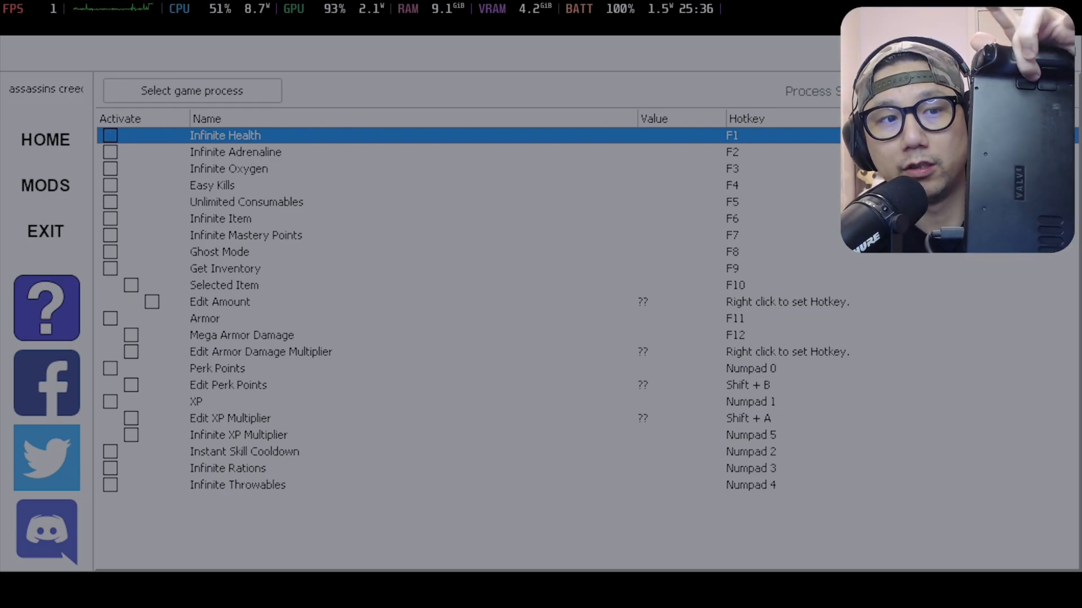
pyautogui.click(109, 135)
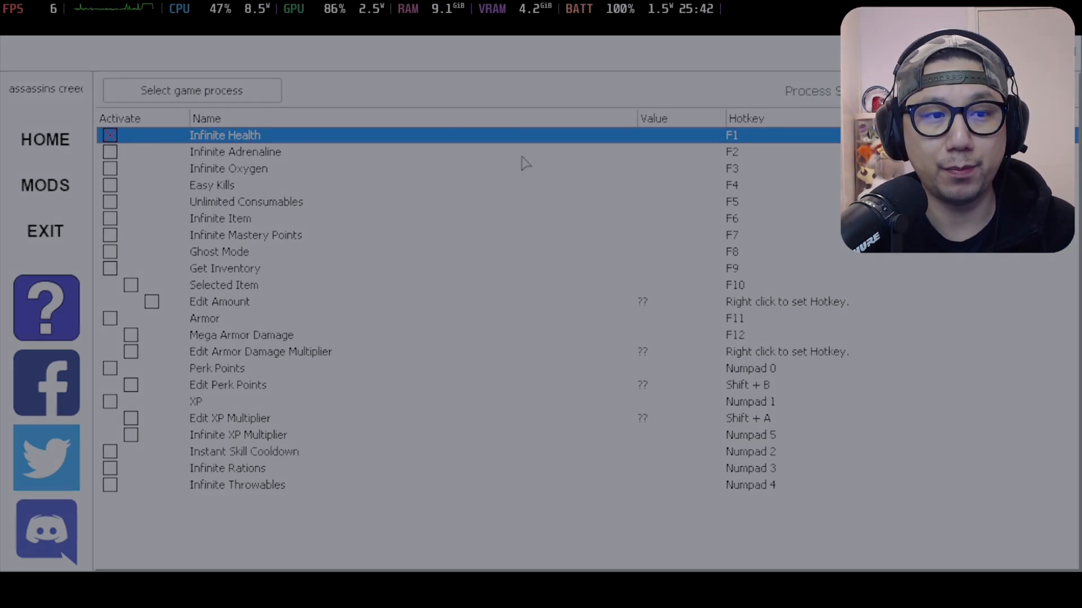
pyautogui.click(109, 136)
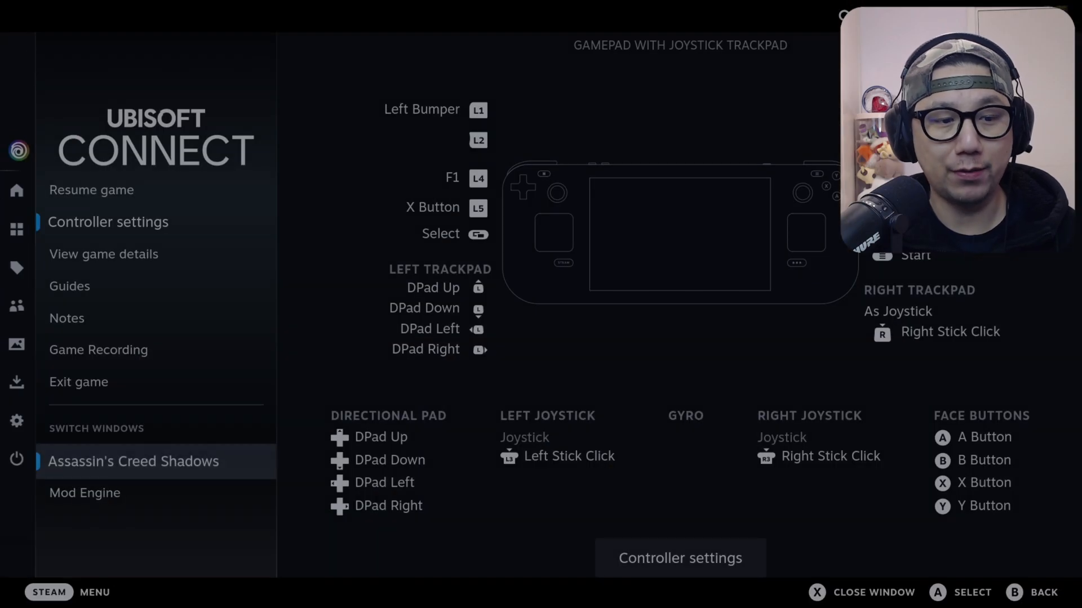
# Switch from Steam Gaming Mode to the Steam Deck desktop
pyautogui.click(78, 382)
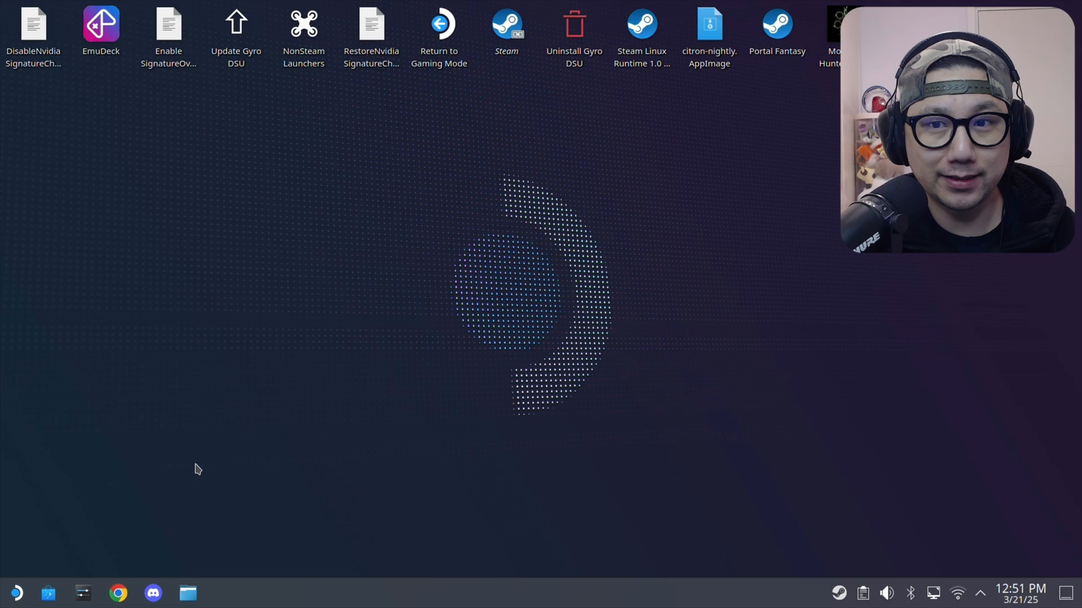
# Launch Lutris and bring up the context menu for the Ubisoft Connect entry
pyautogui.click(15, 593)
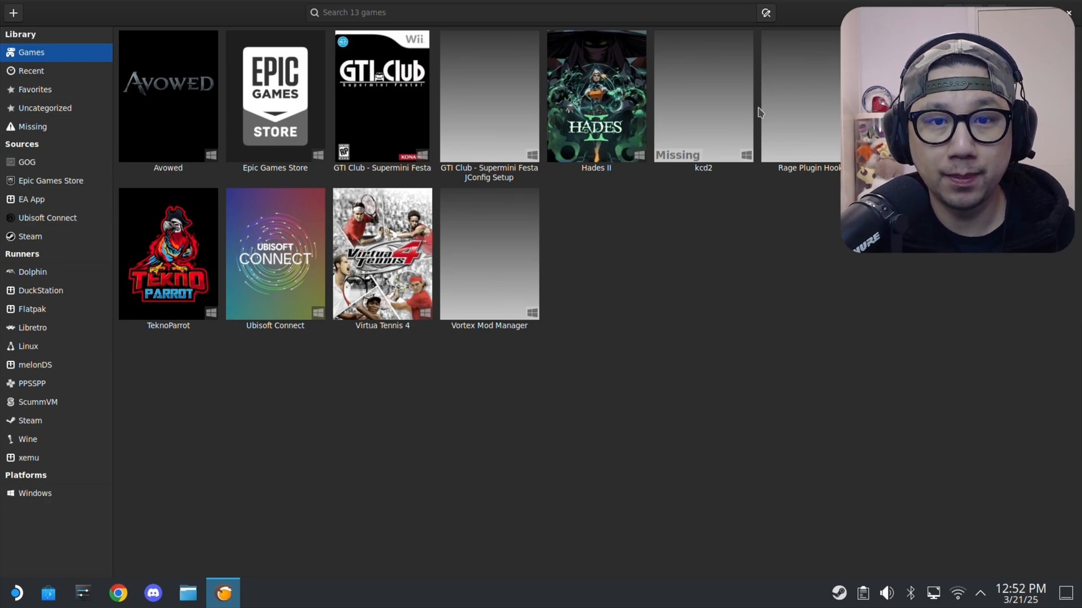
pyautogui.click(275, 253)
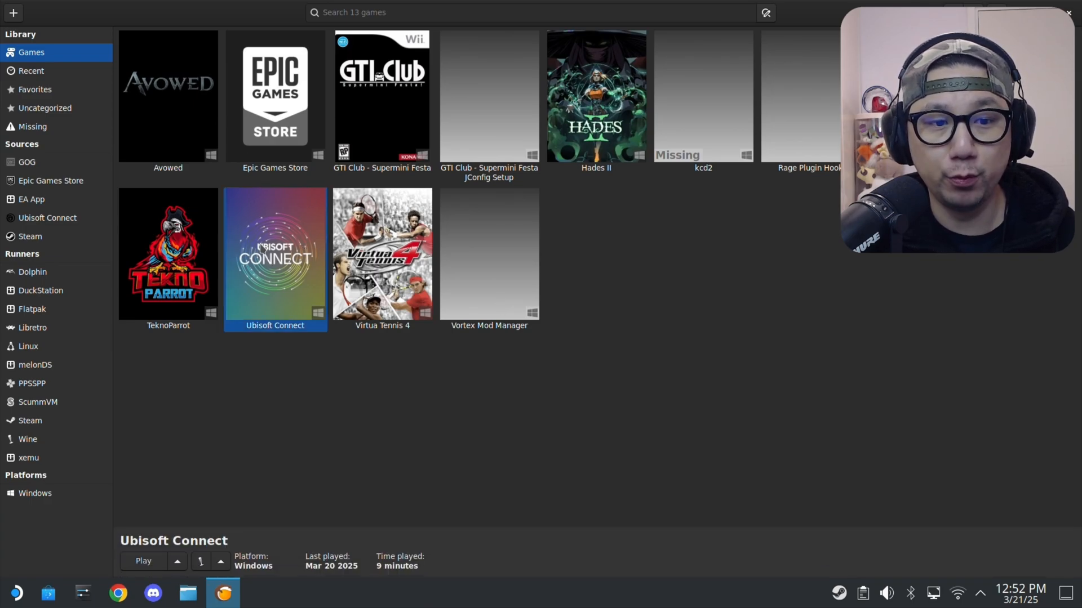
pyautogui.rightClick(274, 253)
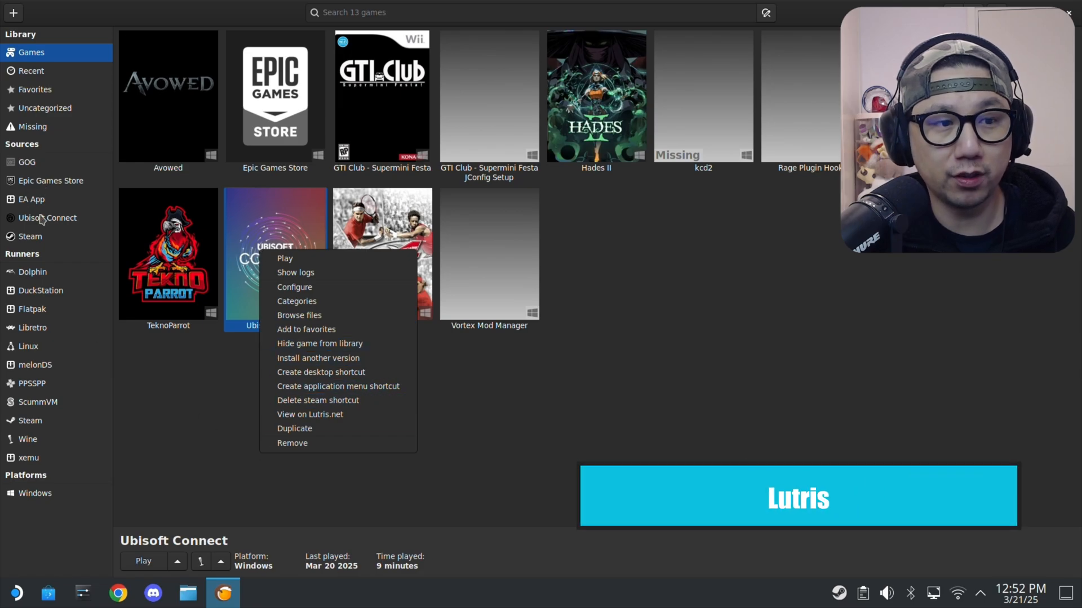
pyautogui.moveTo(294, 287)
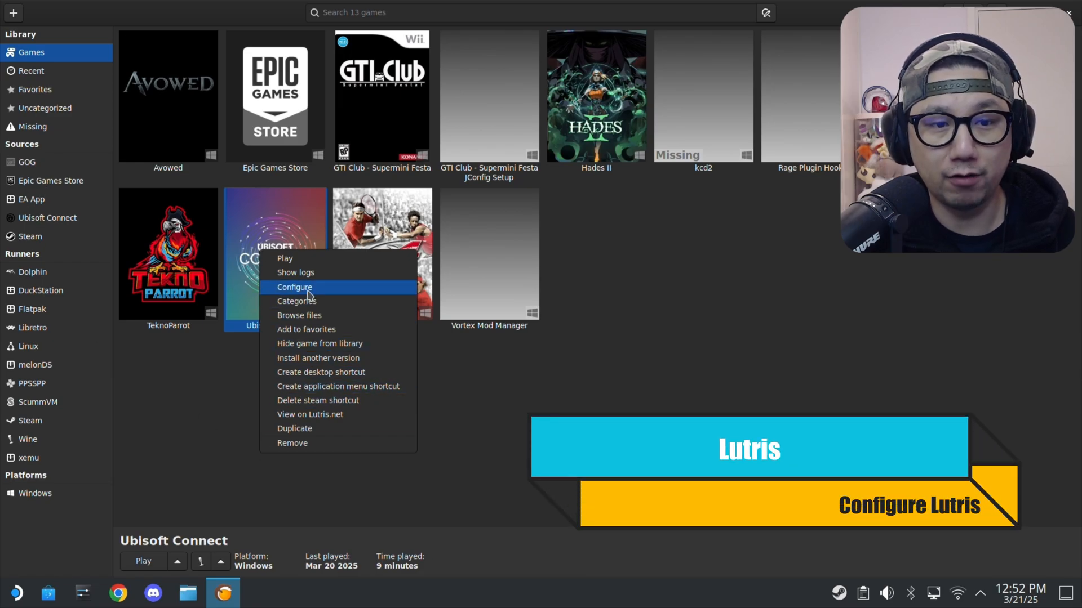
# Check in Configure > Game options that Ubisoft Connect's executable path points to launch.bat
pyautogui.click(294, 288)
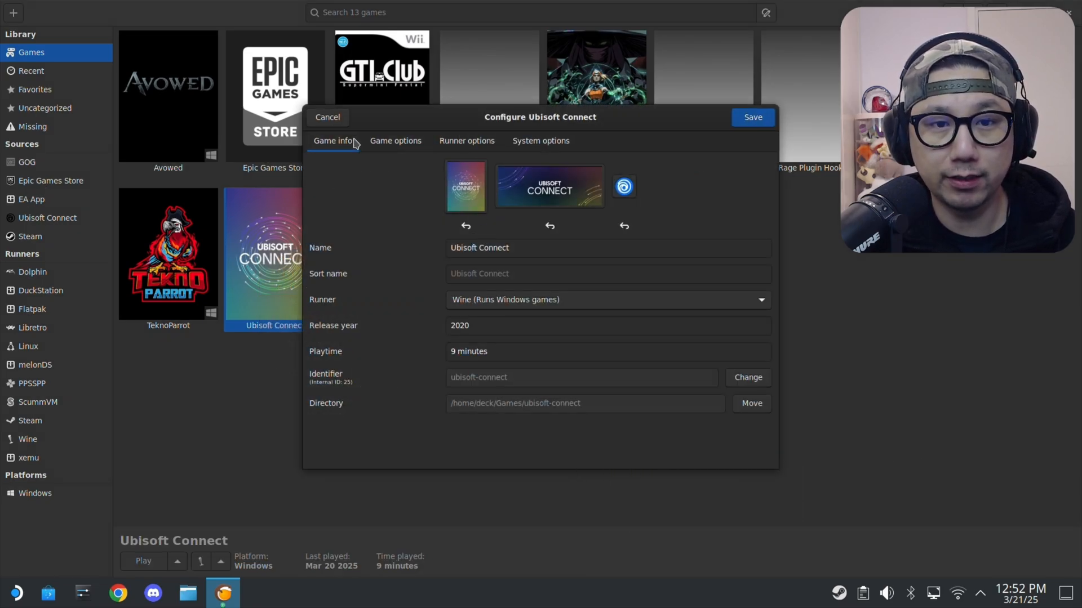
pyautogui.click(395, 140)
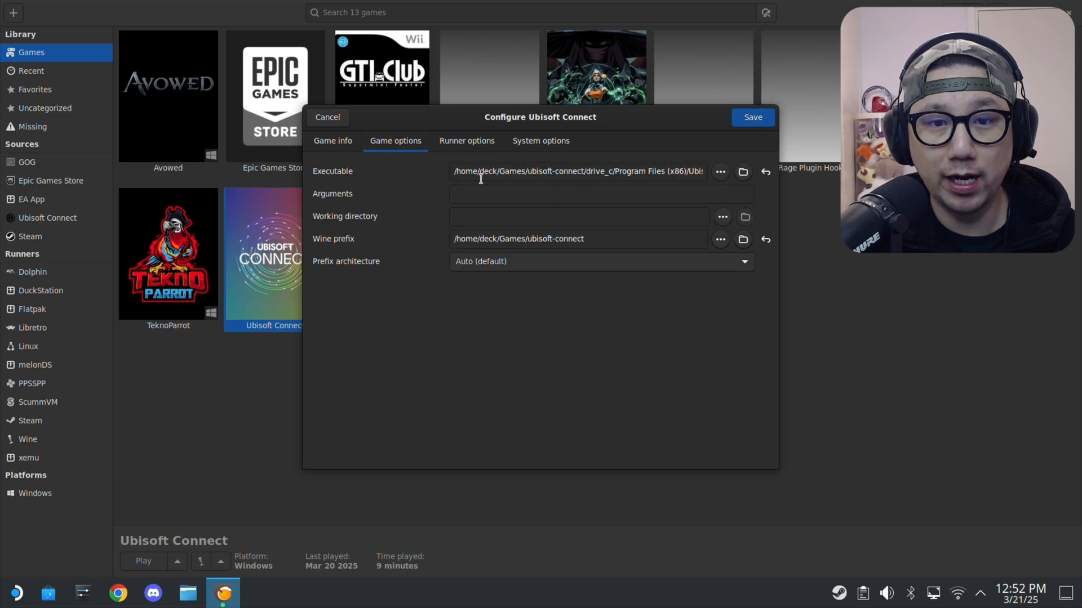
pyautogui.tripleClick(577, 172)
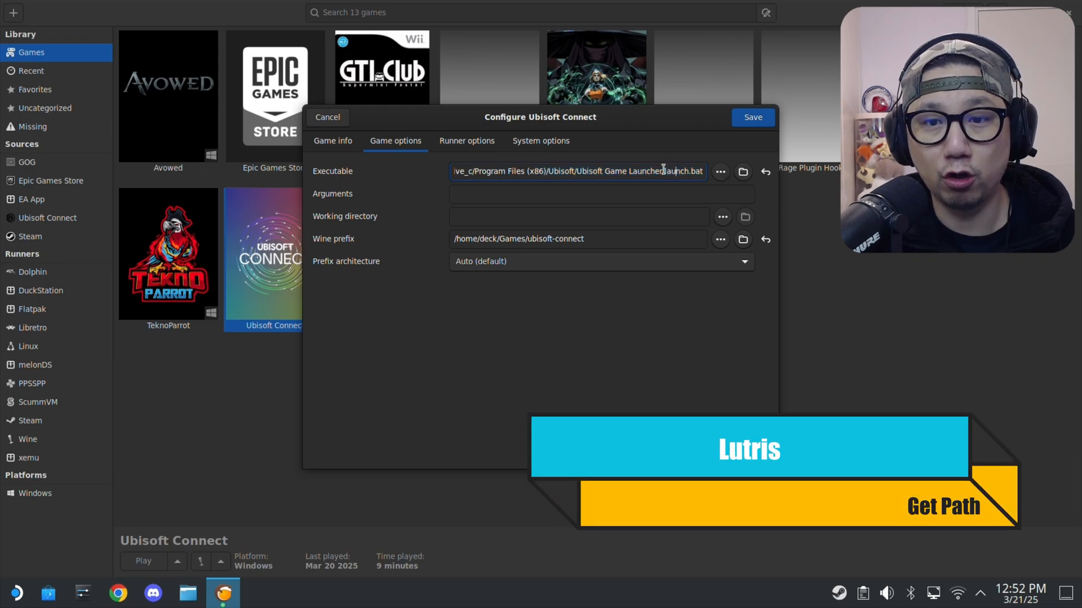
pyautogui.moveTo(664, 171)
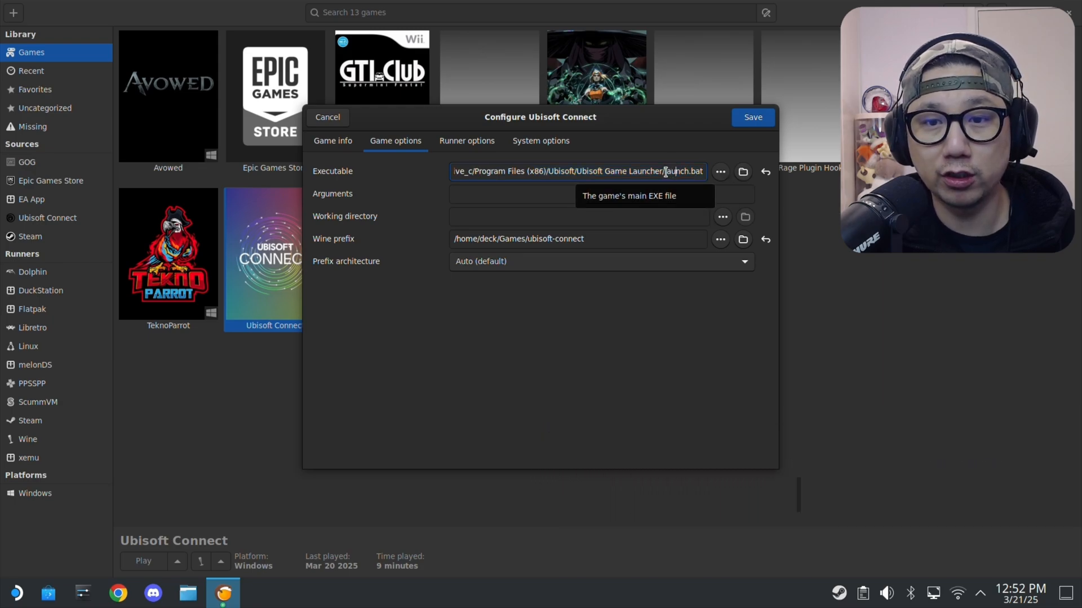
pyautogui.doubleClick(634, 171)
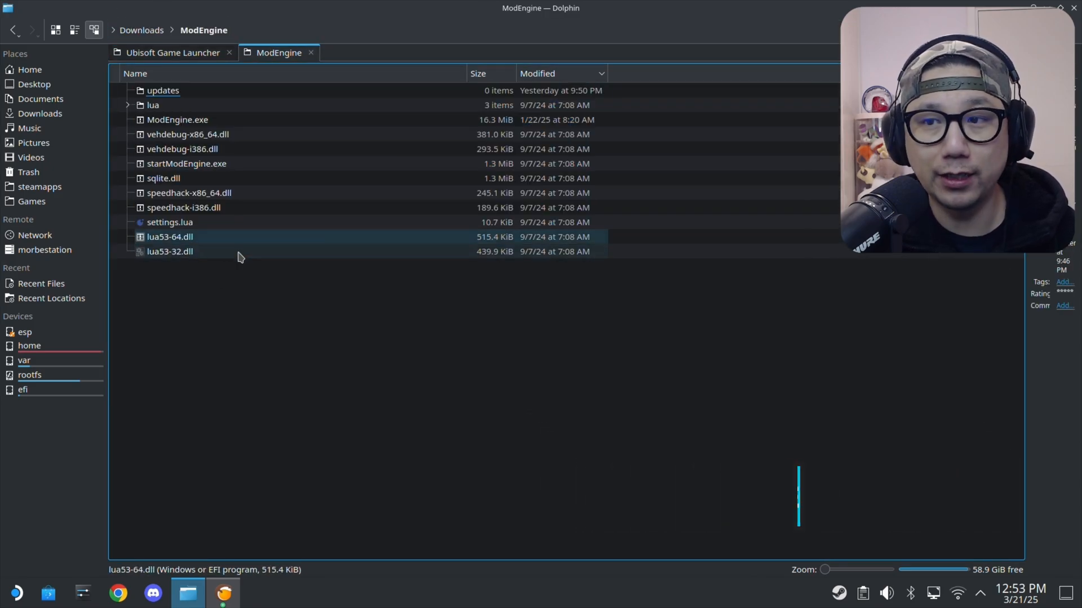
# Select and copy all files in the ModEngine folder, then go to the Ubisoft Game Launcher folder
pyautogui.press('ctrl+a')
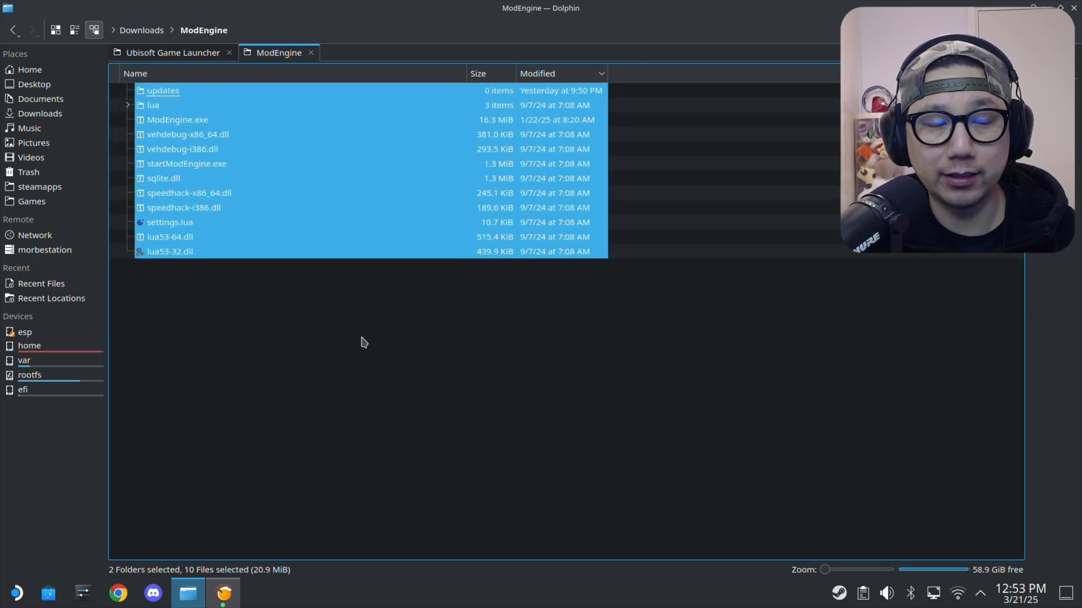
pyautogui.click(162, 90)
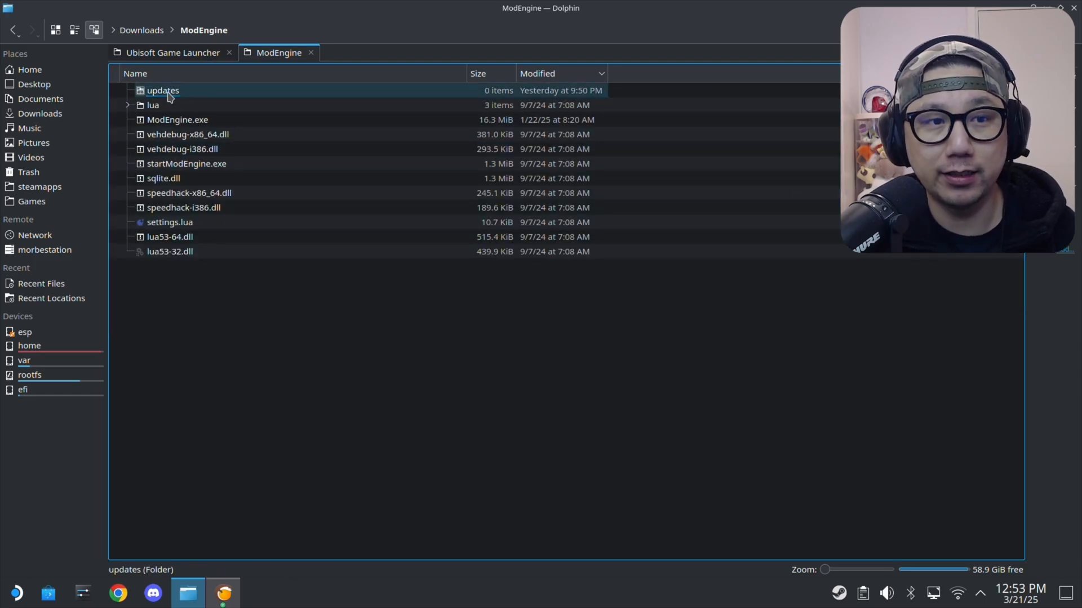
pyautogui.press('ctrl+a')
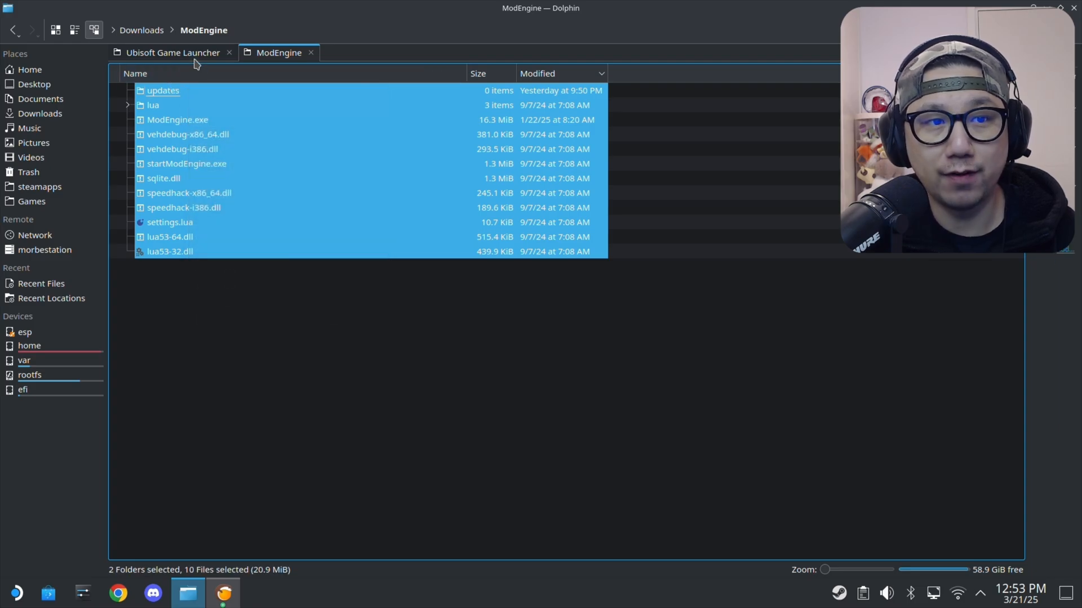
pyautogui.click(173, 53)
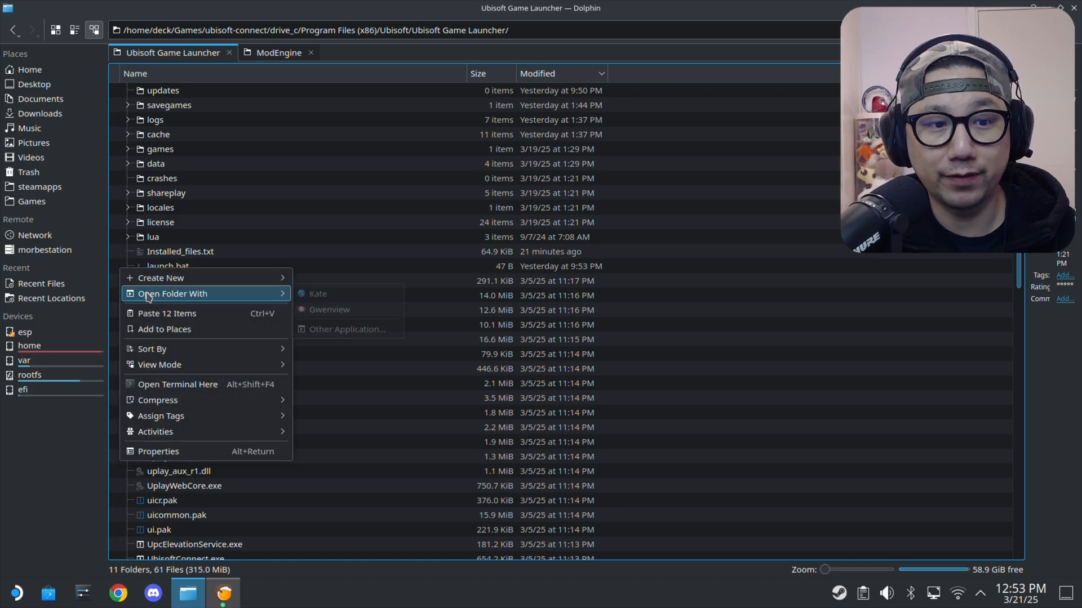
# Paste the ModEngine files, writing into the existing updates folder and overwriting all conflicts
pyautogui.click(166, 313)
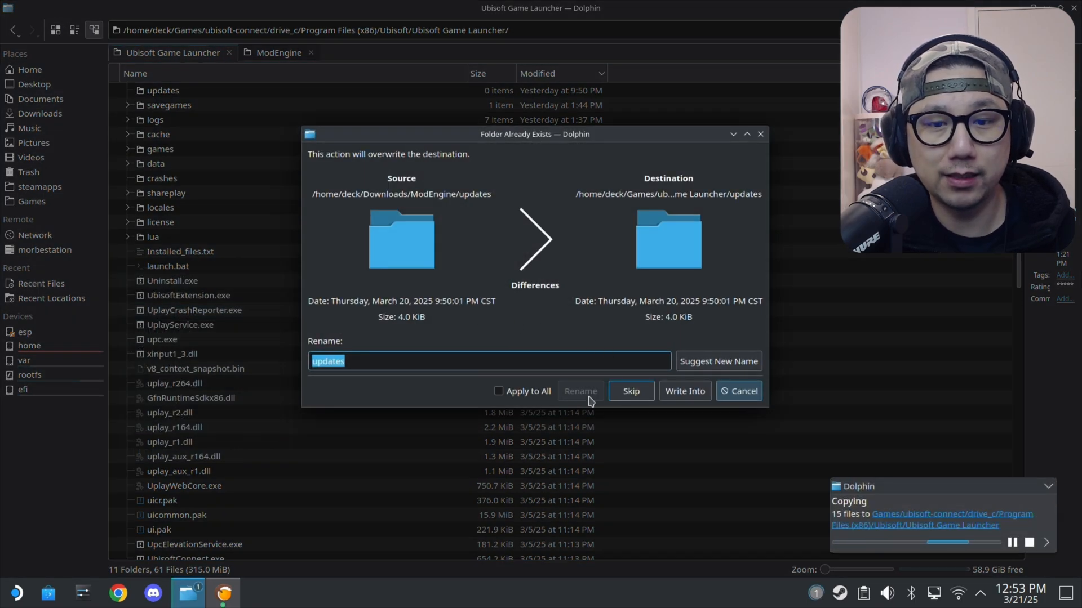
pyautogui.click(499, 391)
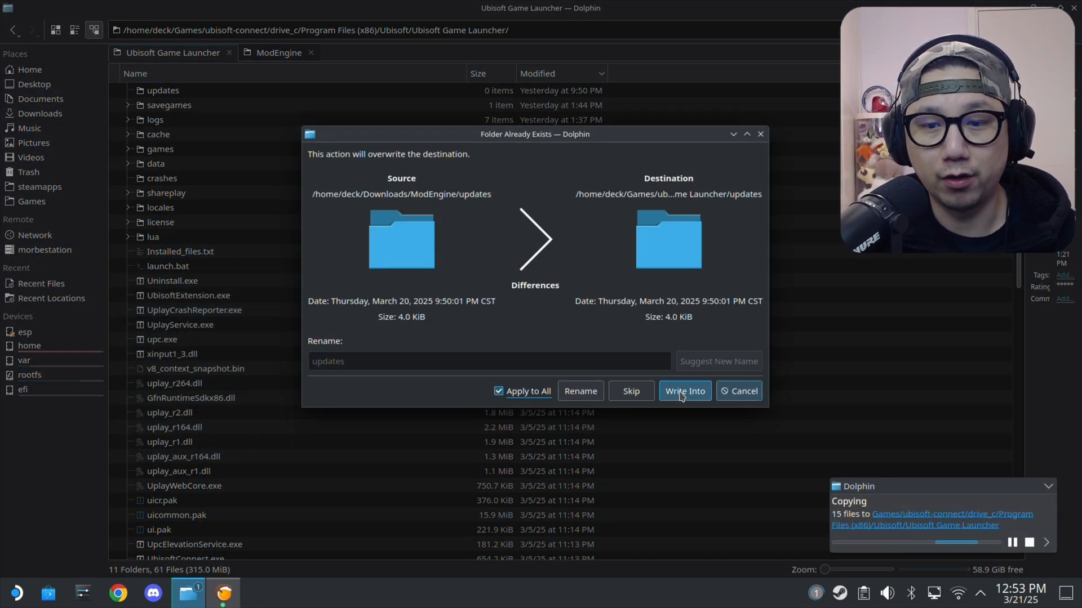
pyautogui.click(683, 391)
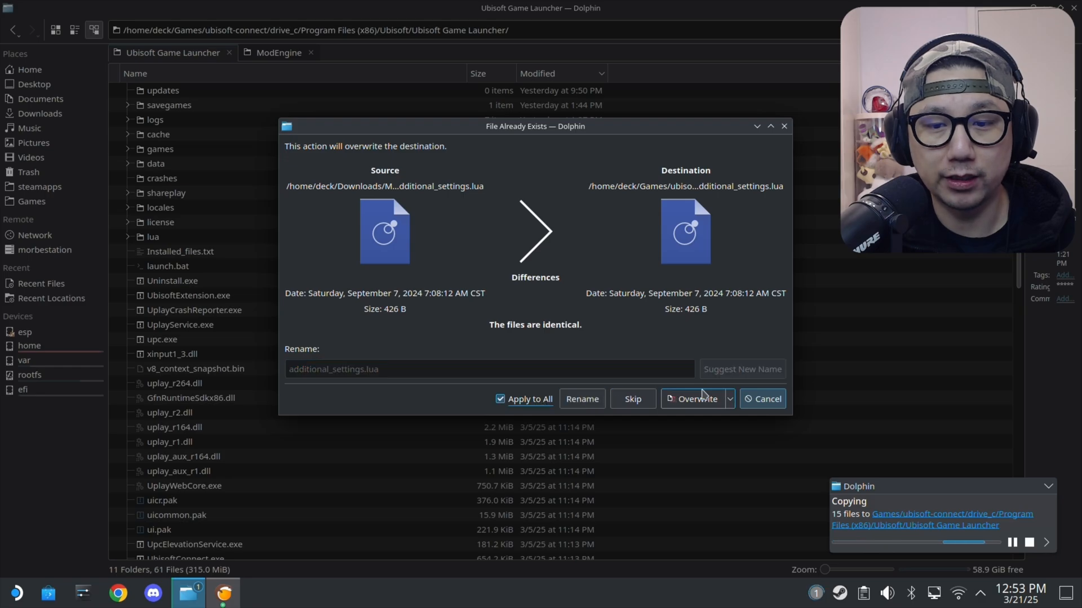
pyautogui.click(693, 399)
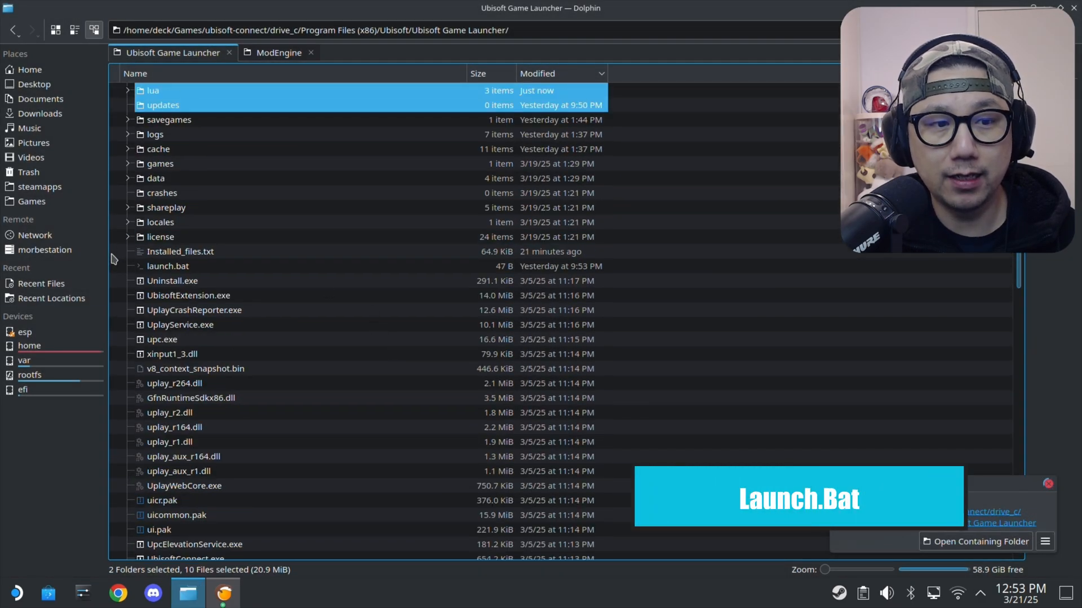
# Abandon creating a new text file and open the existing launch.bat in Kate instead
pyautogui.rightClick(113, 260)
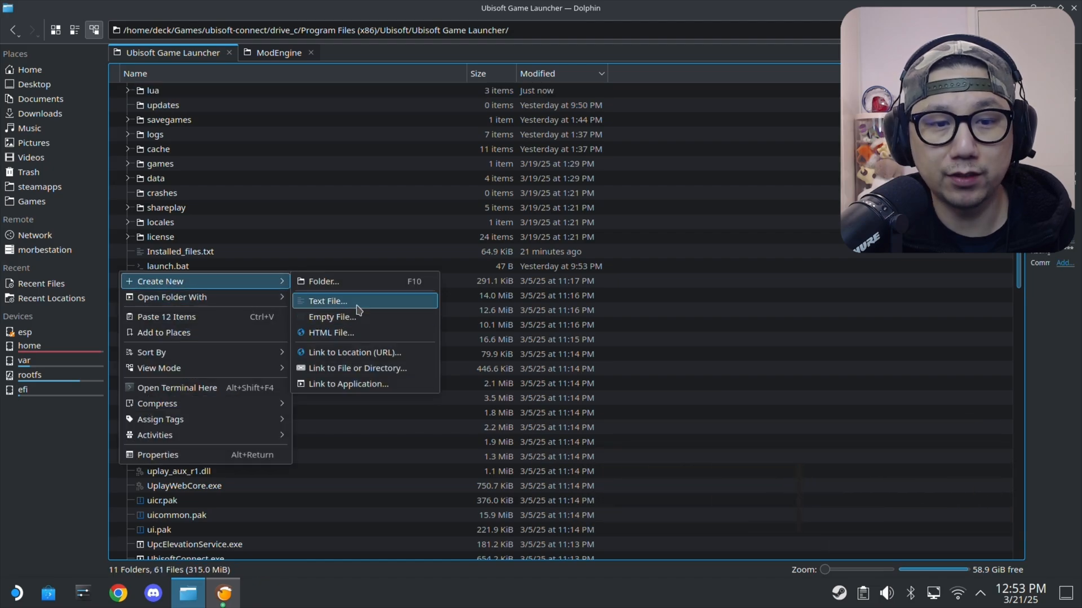
pyautogui.click(328, 301)
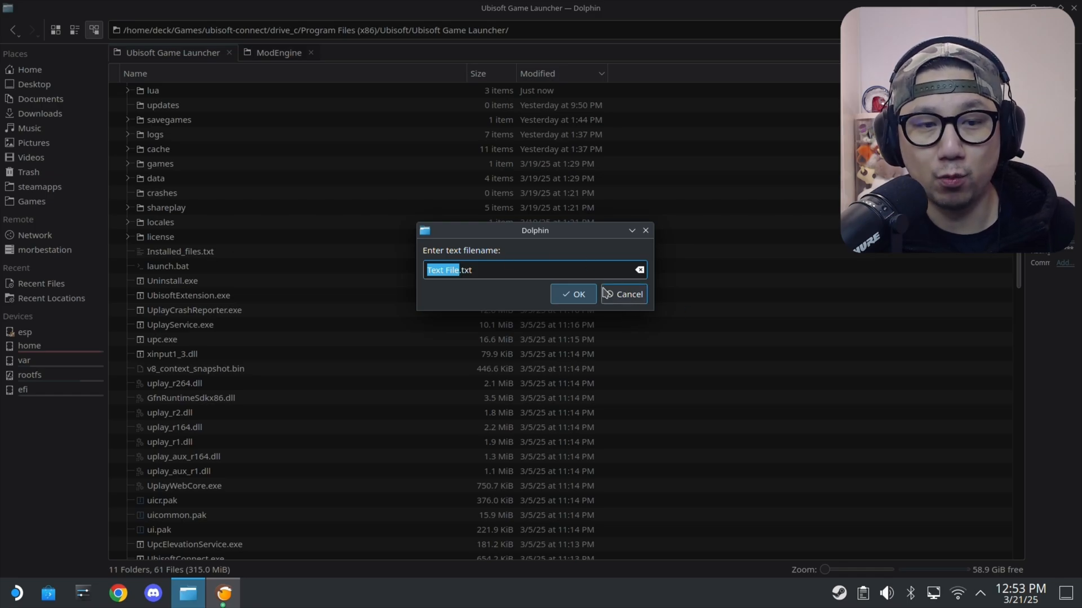
pyautogui.click(621, 294)
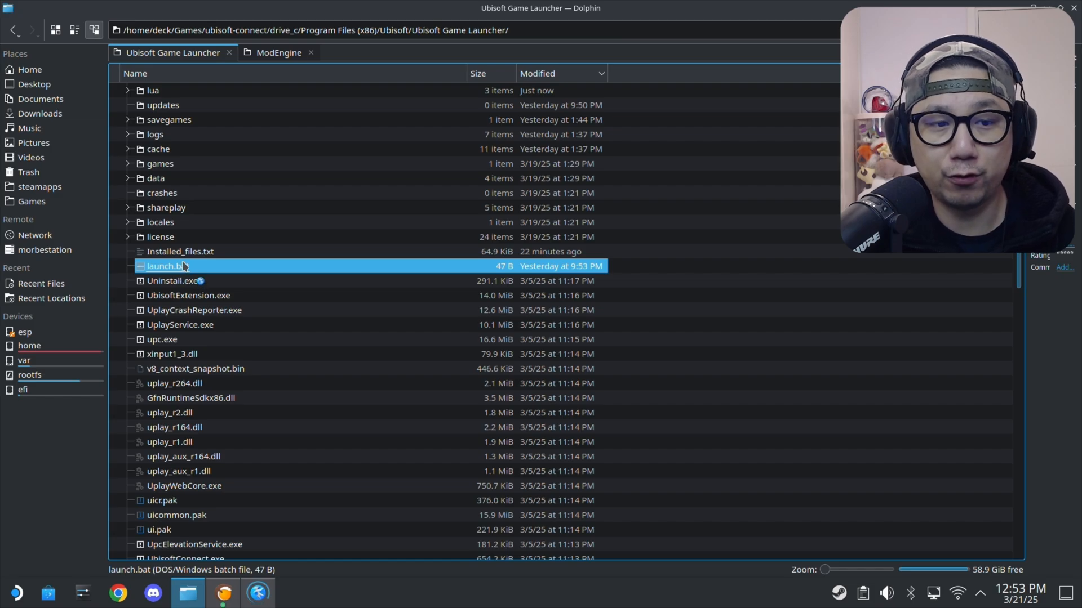
pyautogui.doubleClick(166, 265)
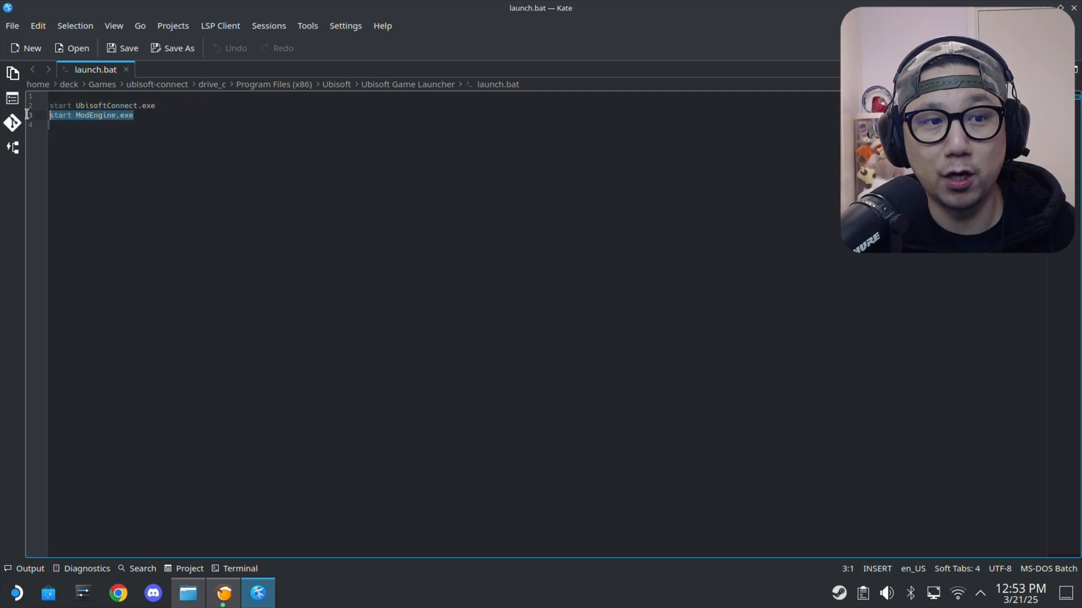
# Close launch.bat in Kate after confirming it starts UbisoftConnect.exe and ModEngine.exe
pyautogui.click(85, 115)
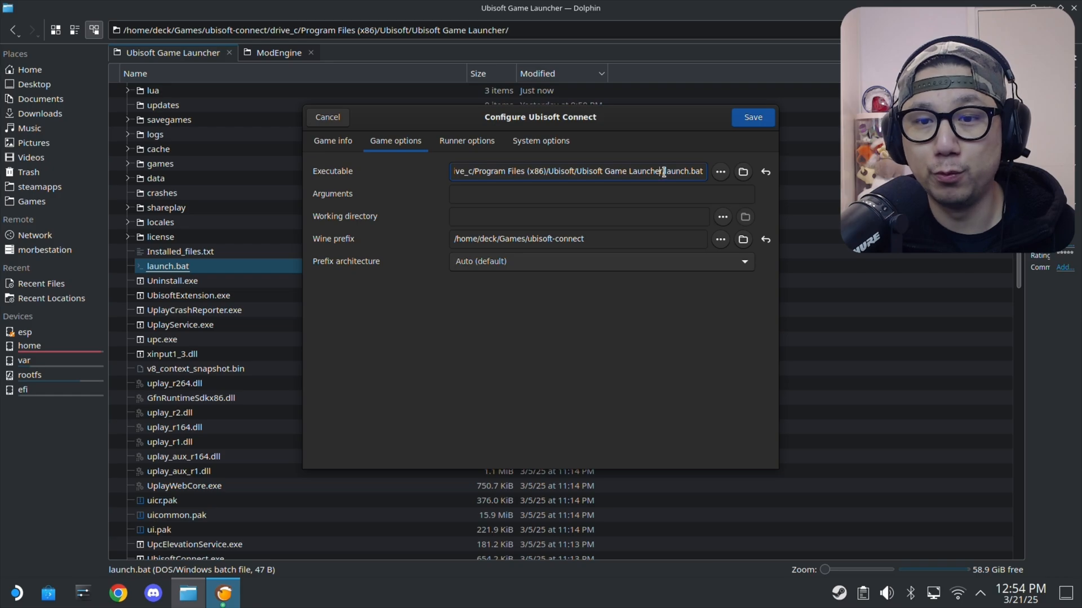
# Keep launch.bat as Ubisoft Connect's executable and launch it so ModEngine begins loading mods
pyautogui.doubleClick(664, 172)
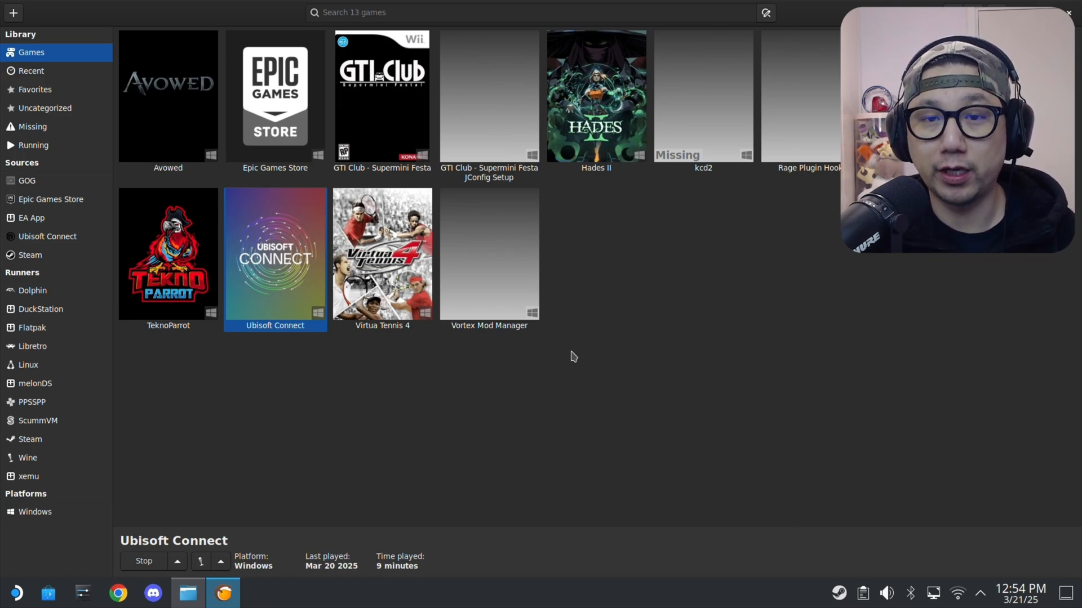
pyautogui.doubleClick(488, 253)
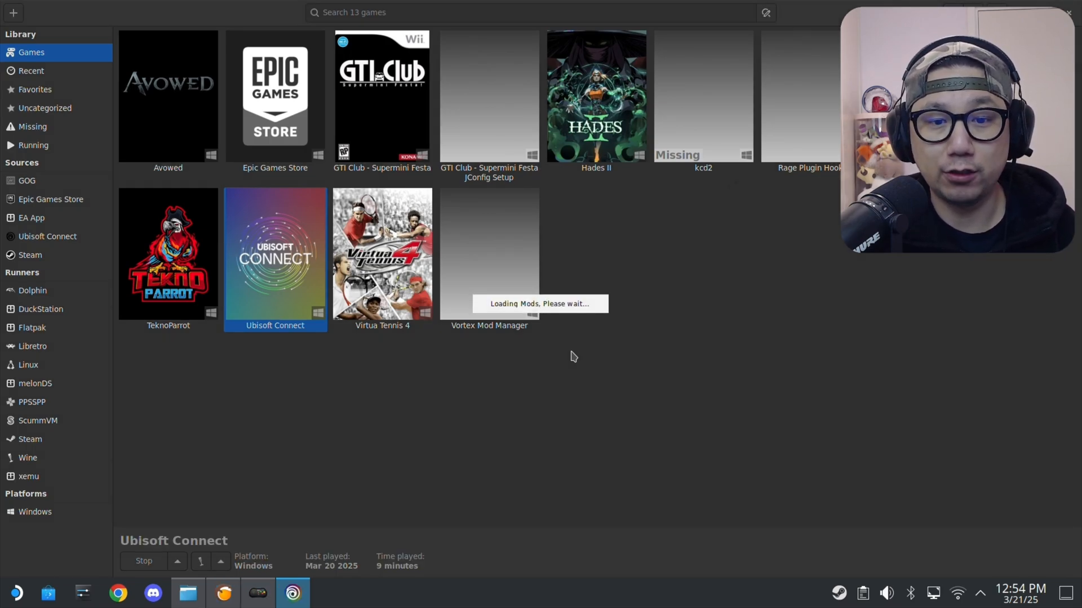